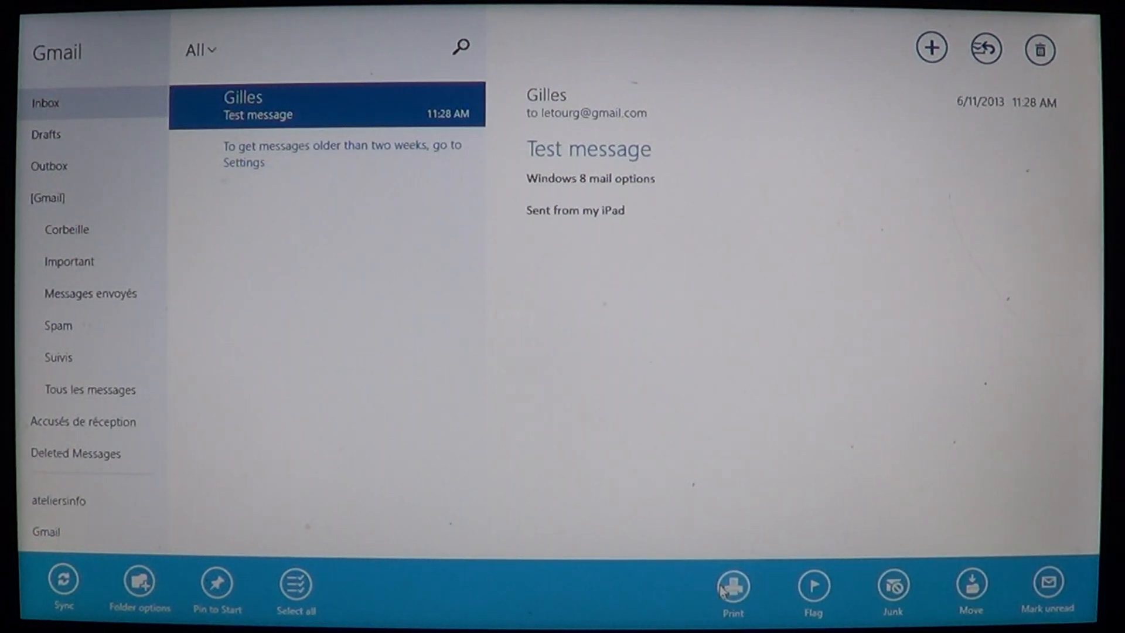
{"action": "mouse_move", "coordinate": [813, 581]}
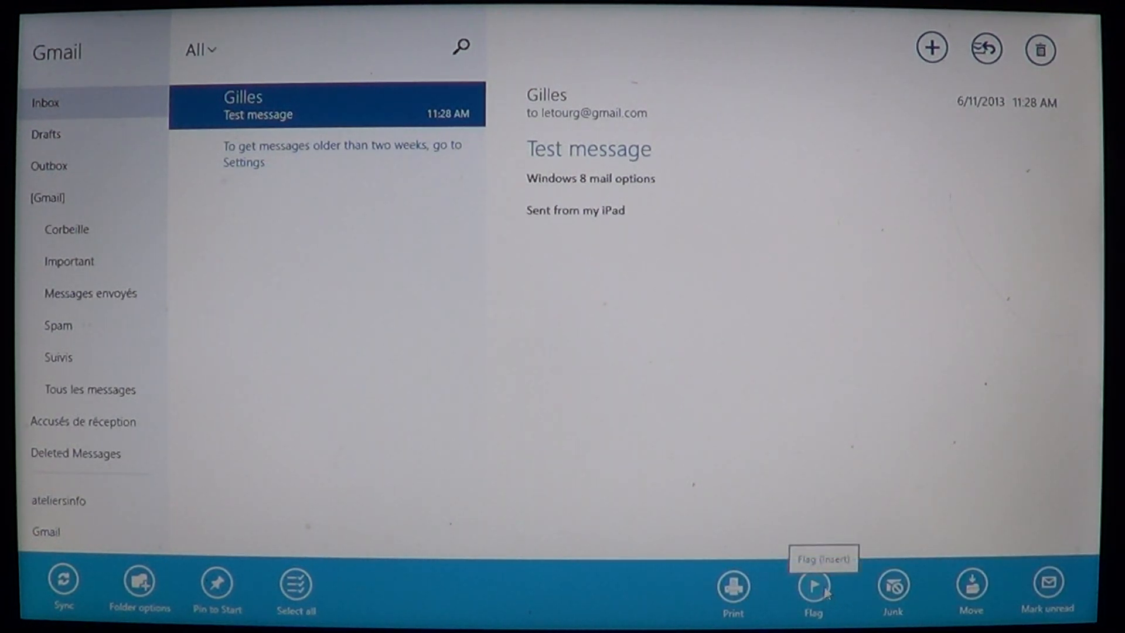
{"action": "mouse_move", "coordinate": [893, 594]}
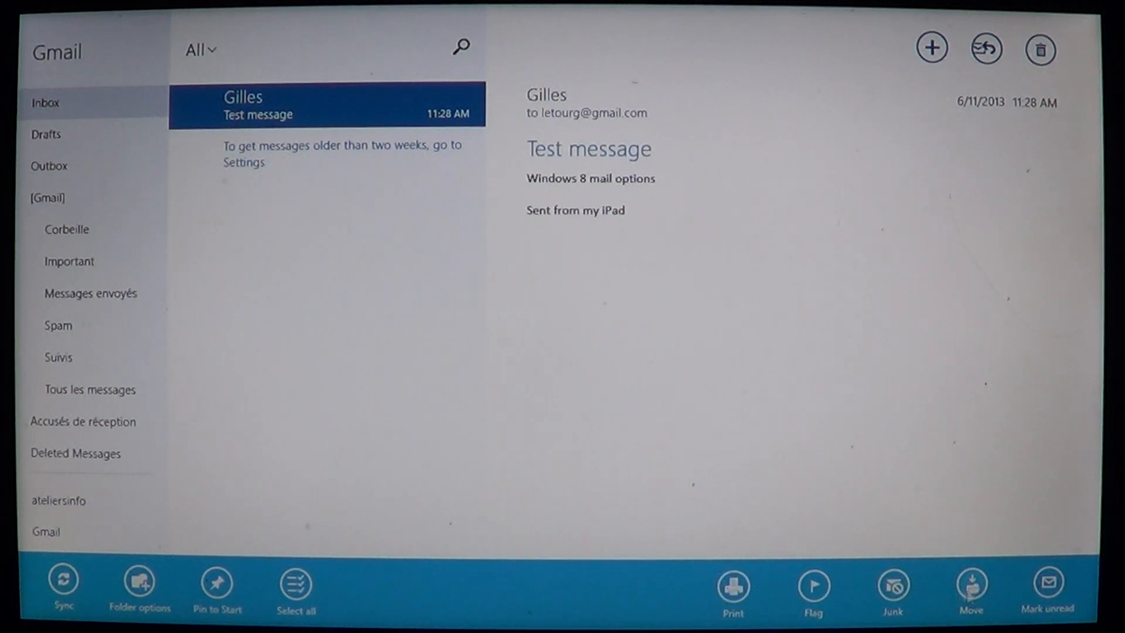
{"action": "mouse_move", "coordinate": [970, 590]}
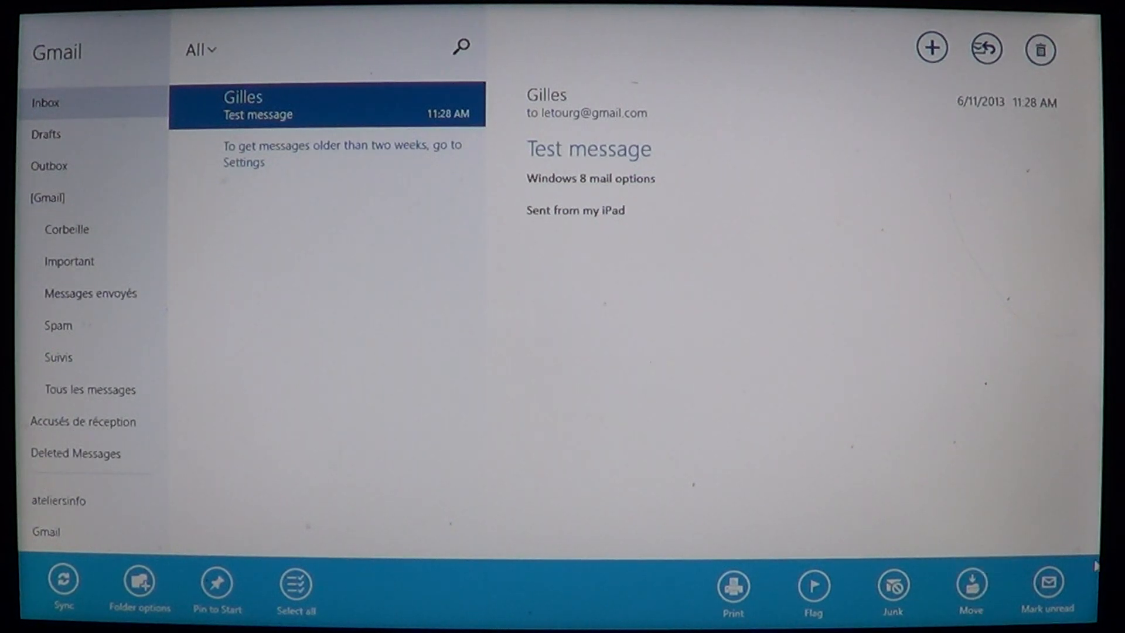
{"action": "mouse_move", "coordinate": [961, 461]}
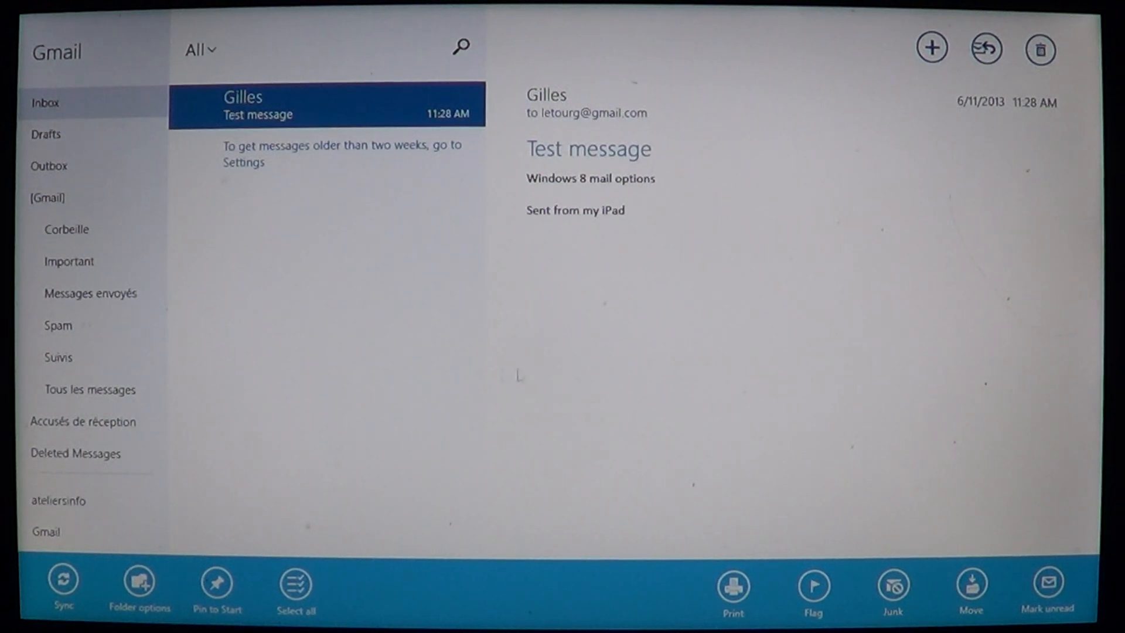
Step: Send the Test message to Junk, leaving the Gmail inbox empty for the last two weeks
{"action": "left_click", "coordinate": [1041, 48]}
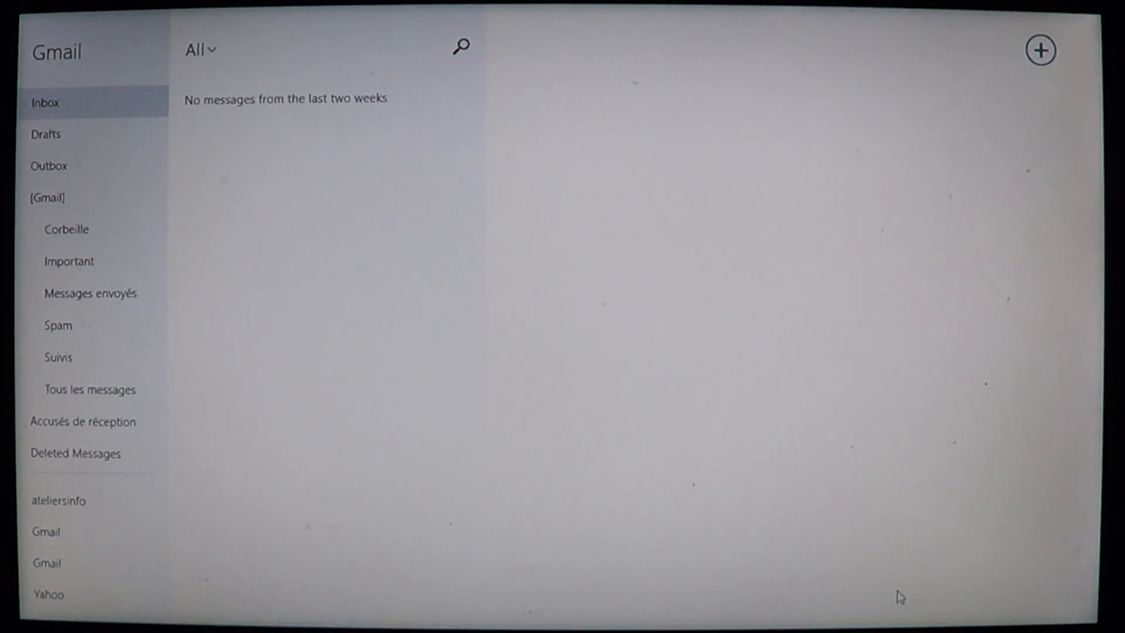
{"action": "mouse_move", "coordinate": [801, 338]}
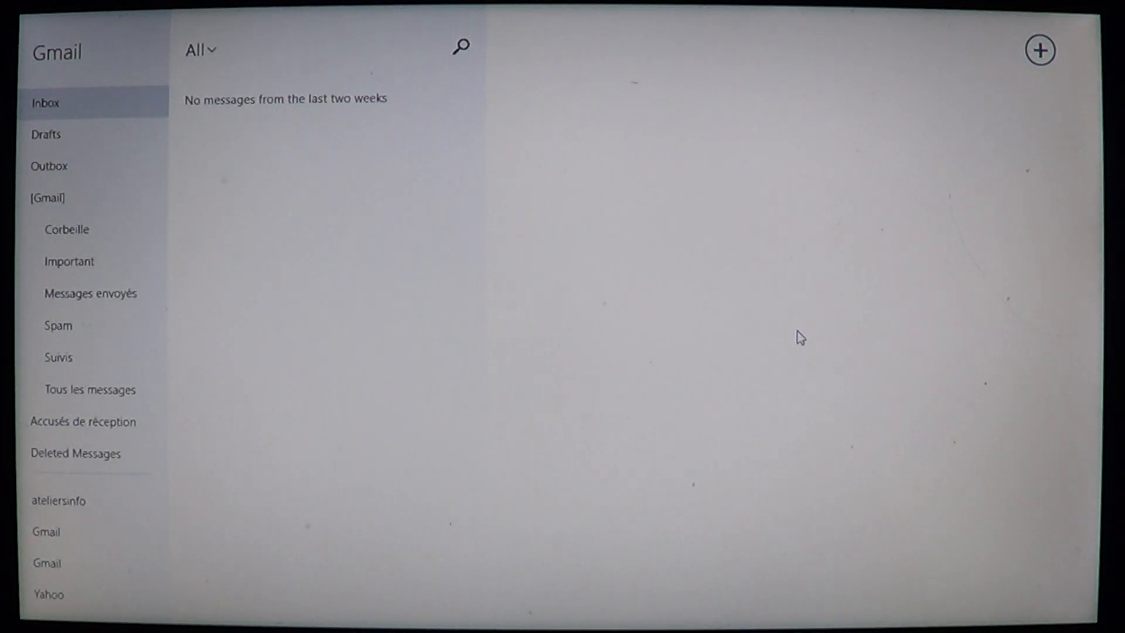
{"action": "mouse_move", "coordinate": [457, 361]}
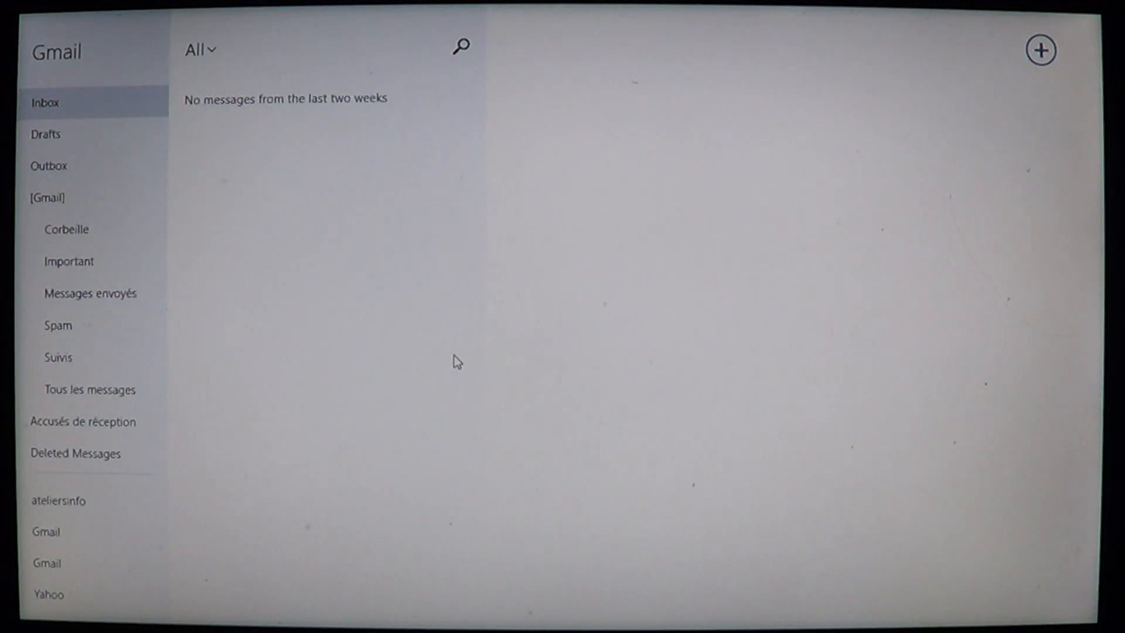
{"action": "mouse_move", "coordinate": [653, 328]}
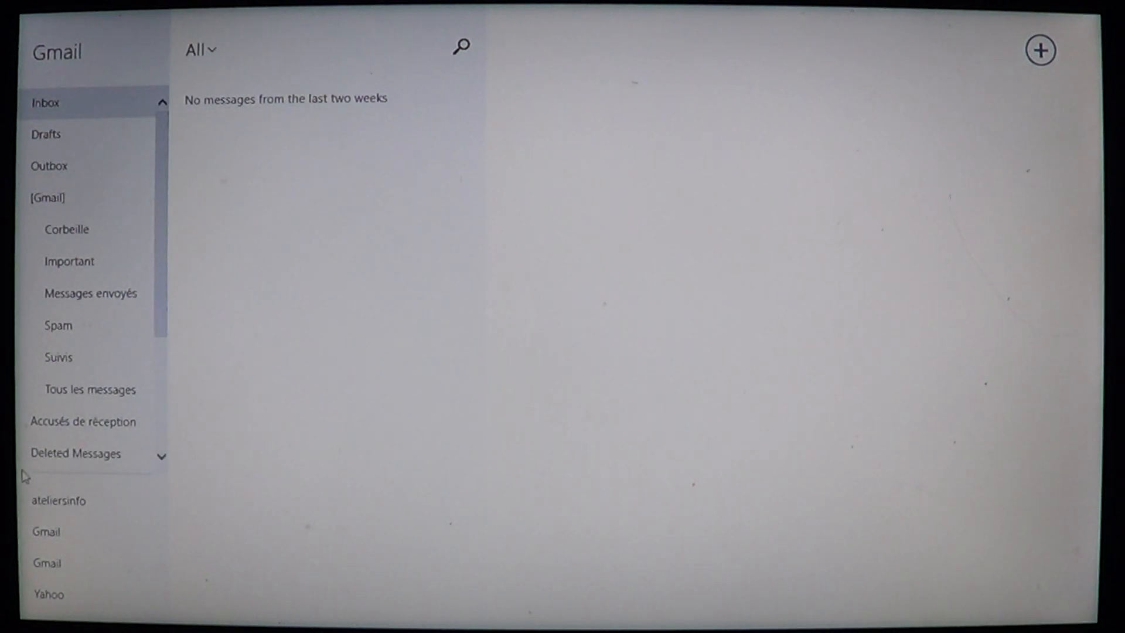
{"action": "mouse_move", "coordinate": [267, 533]}
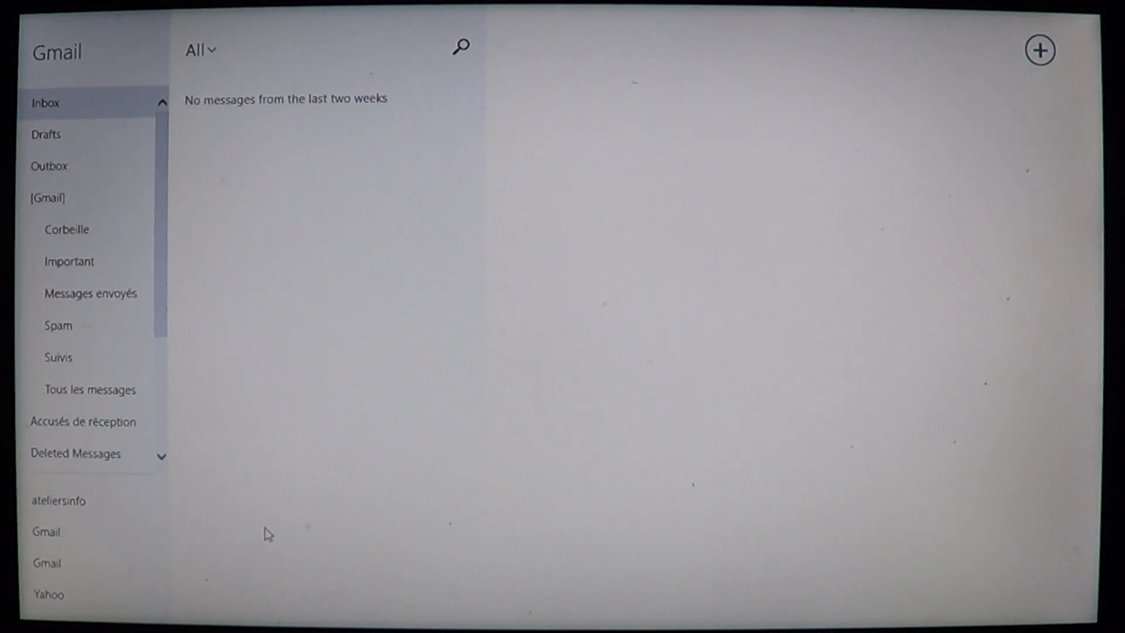